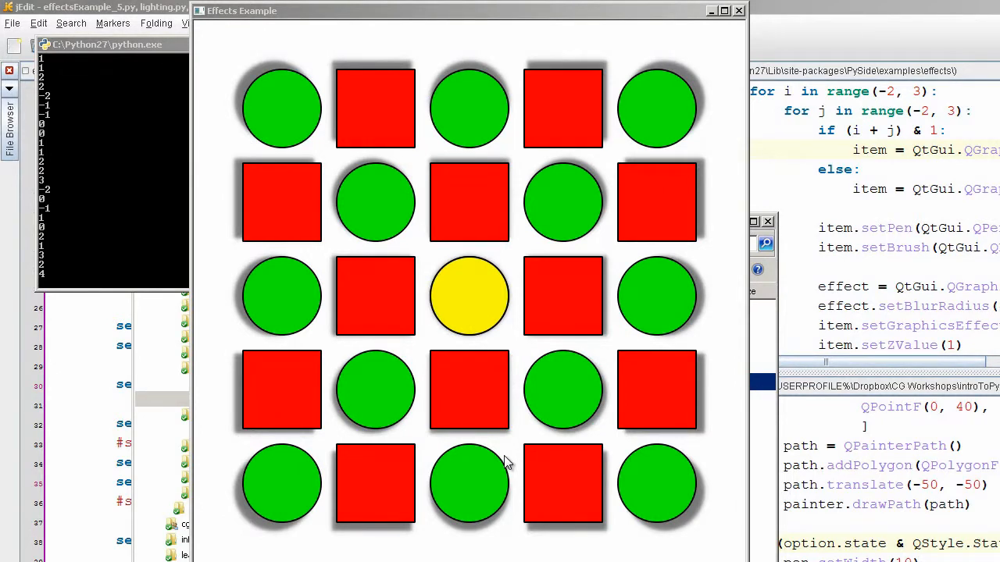
mouse_move(503, 380)
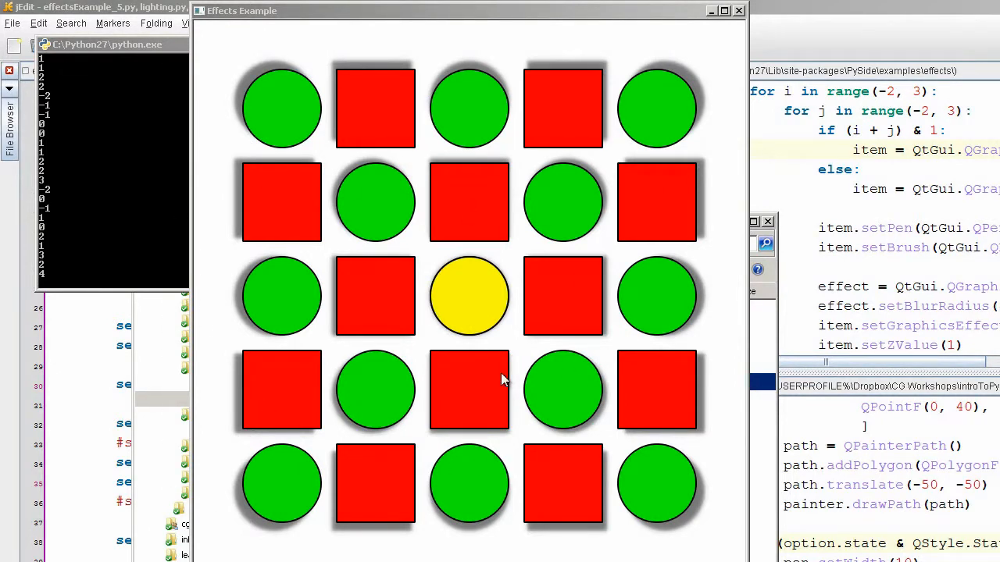
mouse_move(492, 353)
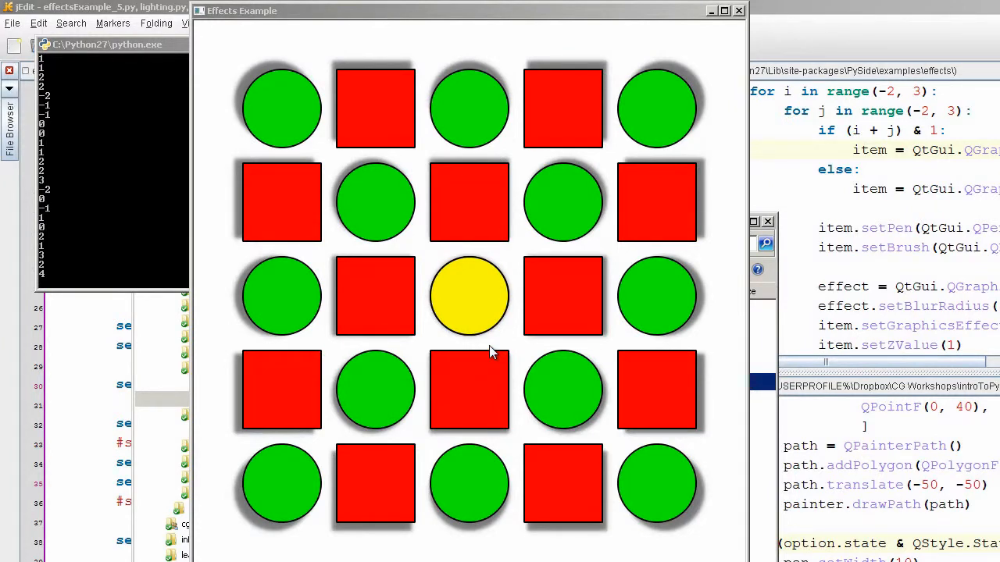
mouse_move(490, 334)
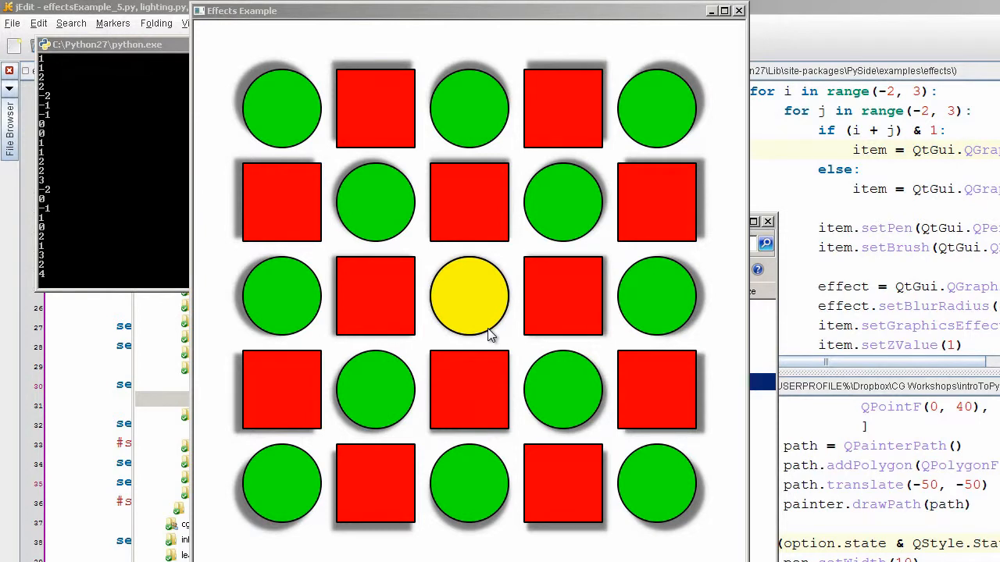
mouse_move(246, 80)
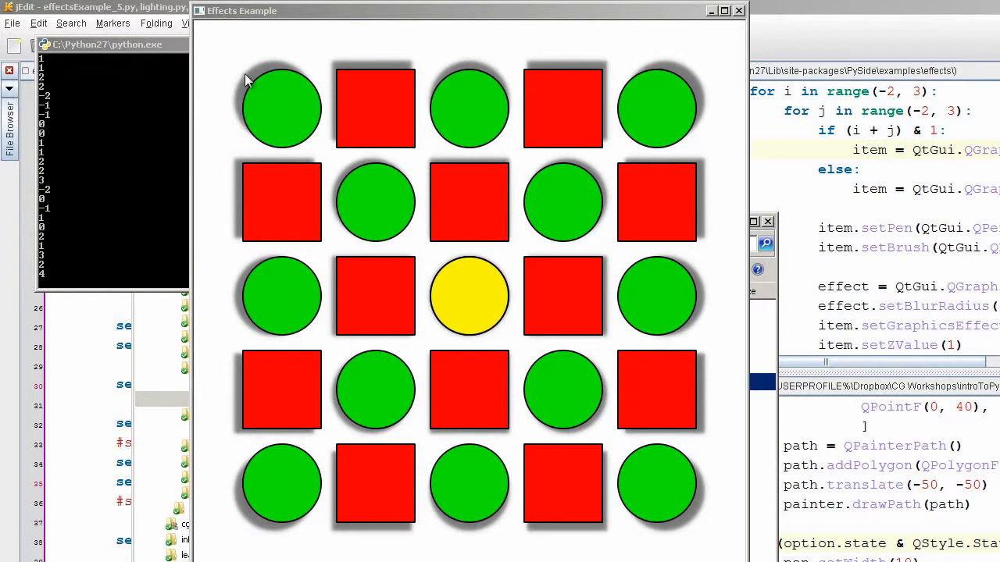
mouse_move(445, 75)
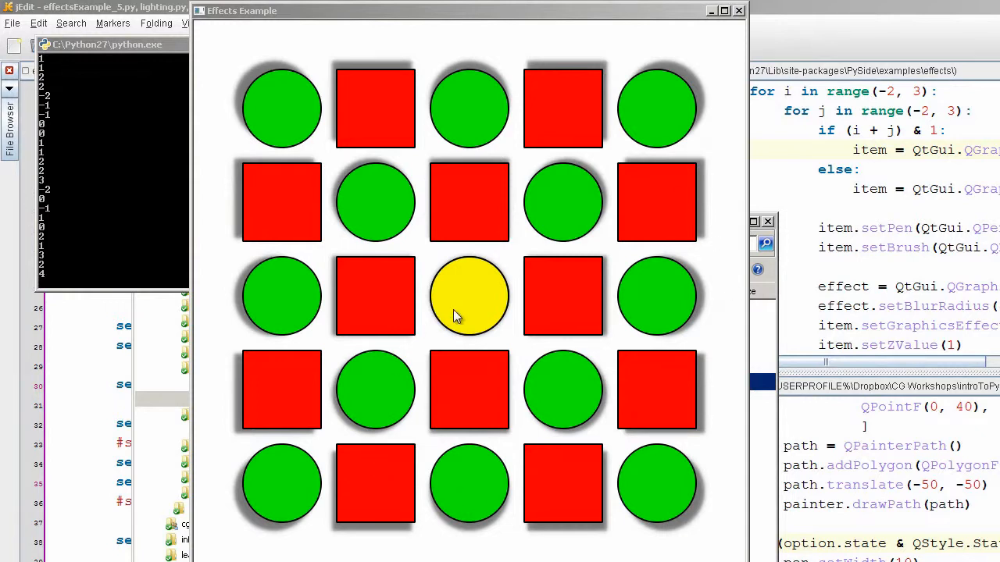
mouse_move(479, 306)
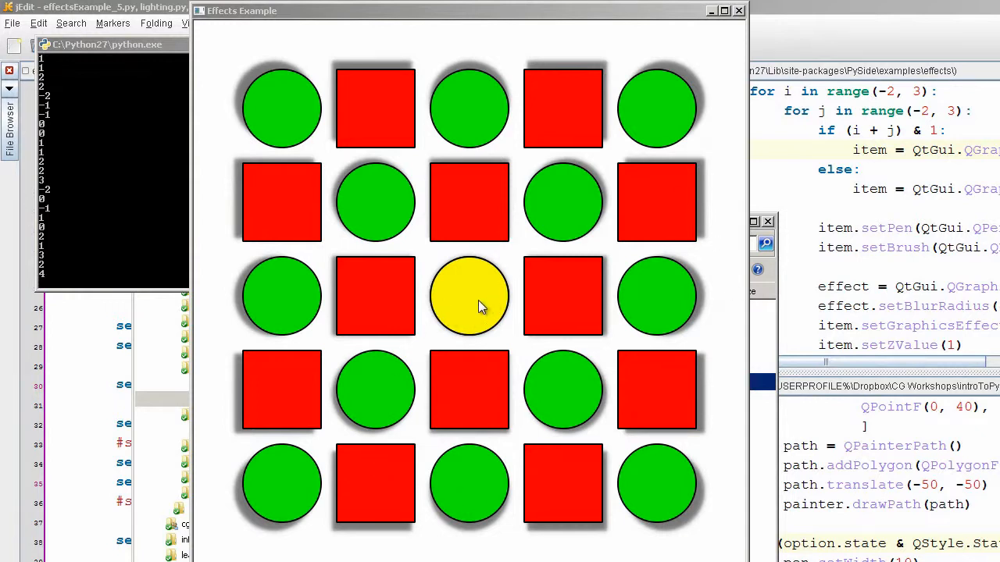
mouse_move(484, 300)
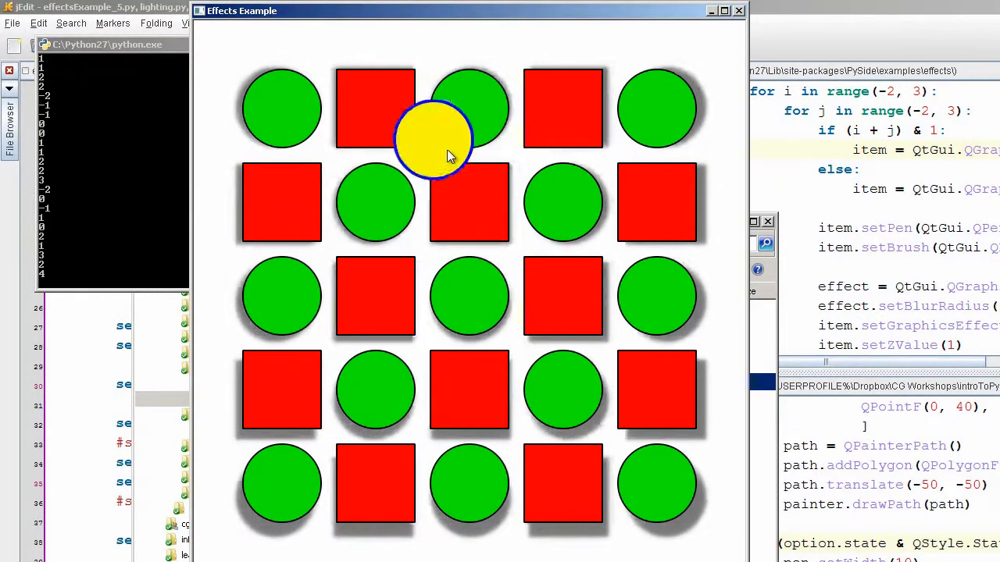
Step: Move the light right of the top-centre circle, then drag the green circle around and back to centre
drag(437, 140, 519, 66)
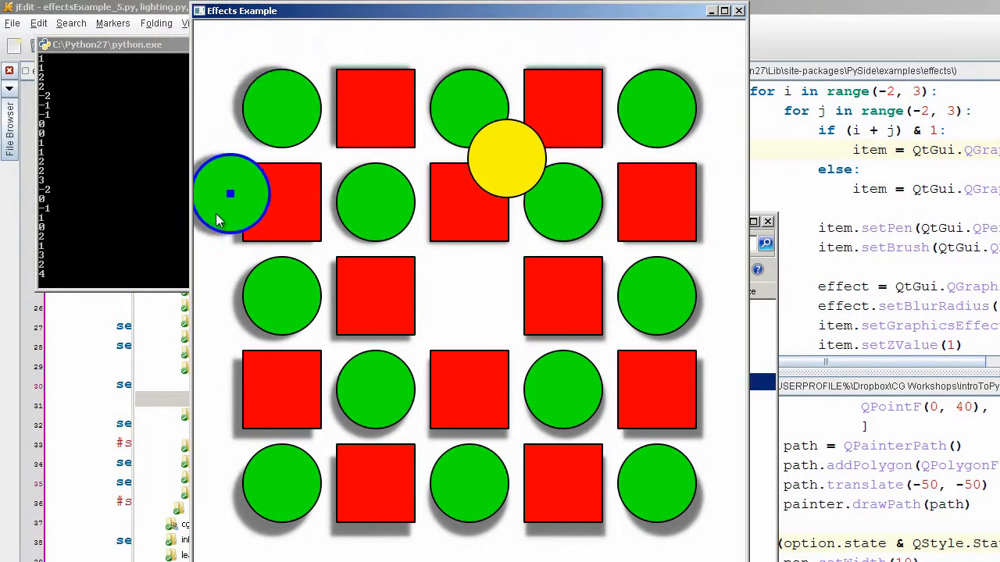
drag(230, 194, 279, 205)
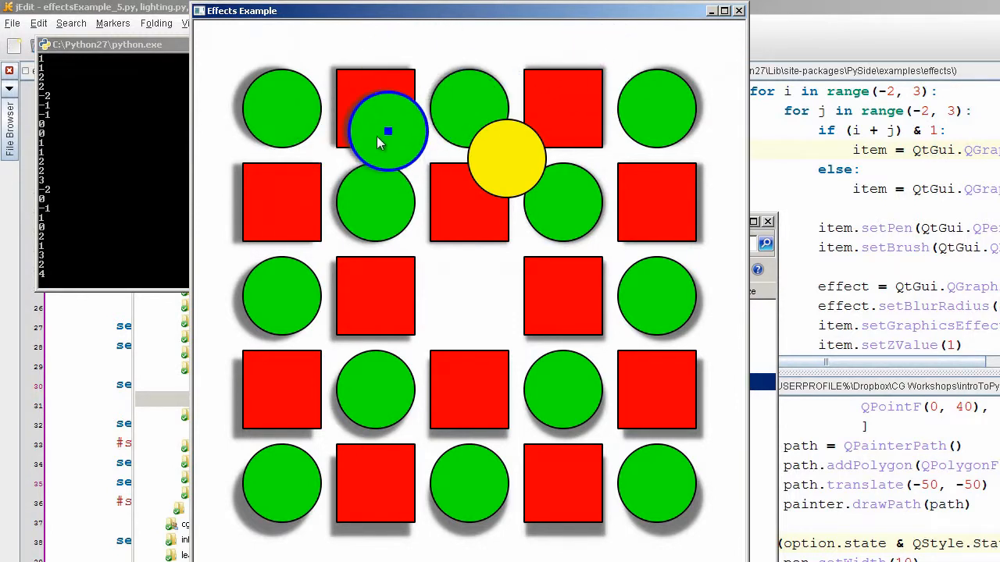
drag(388, 130, 394, 217)
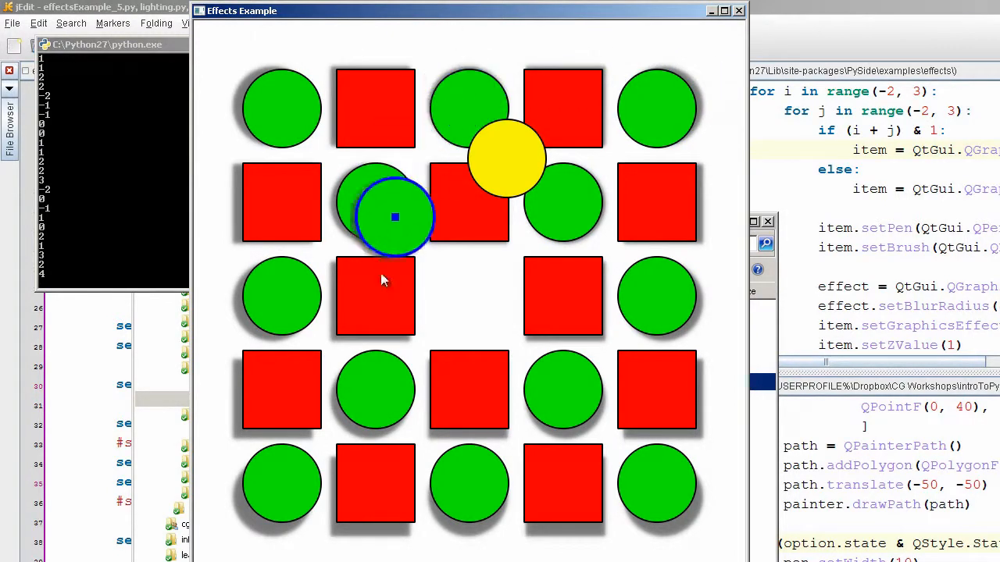
drag(394, 217, 468, 195)
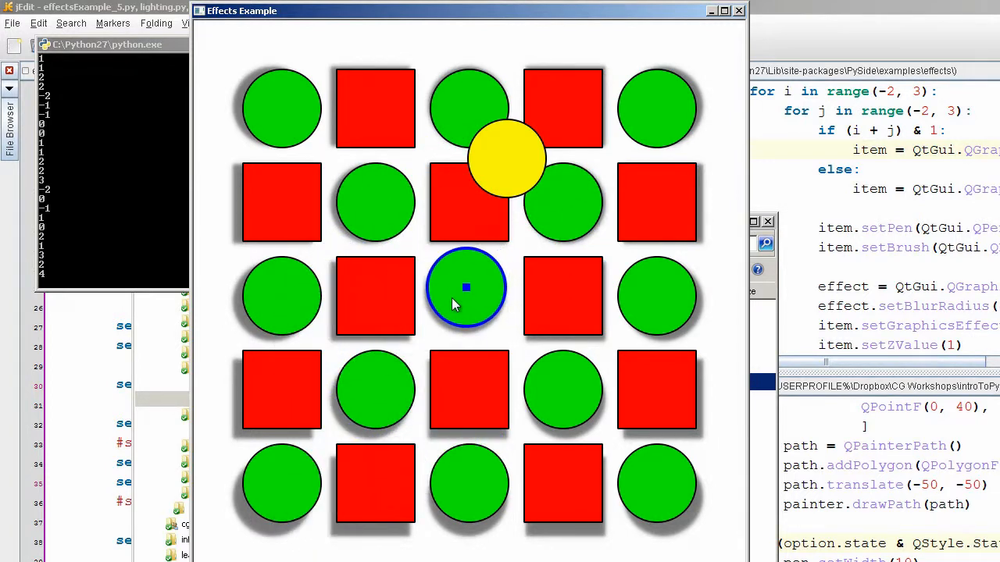
drag(506, 156, 282, 172)
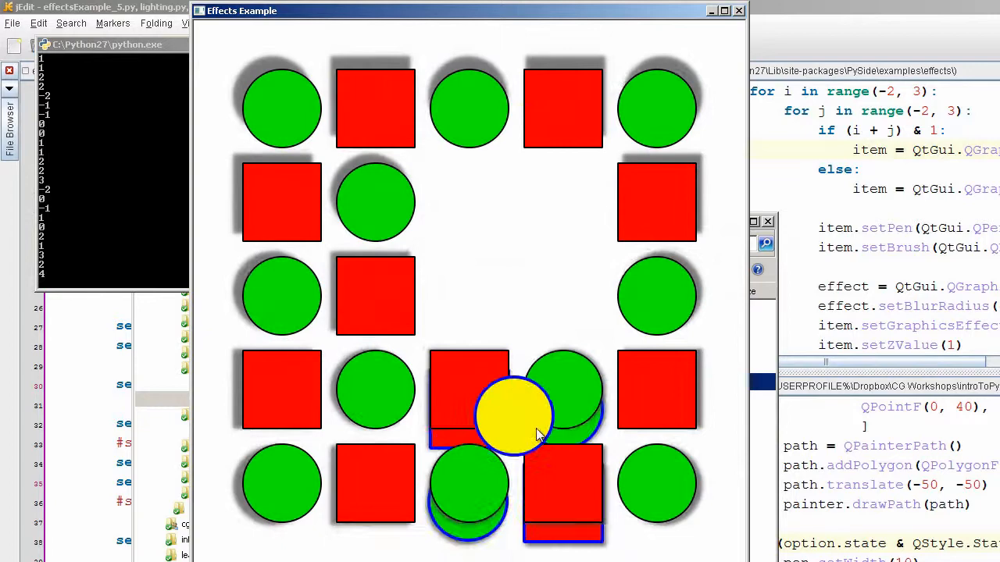
Step: Drag the yellow light into the grid's bottom-right cell so shadows fall up-left
drag(514, 412, 574, 86)
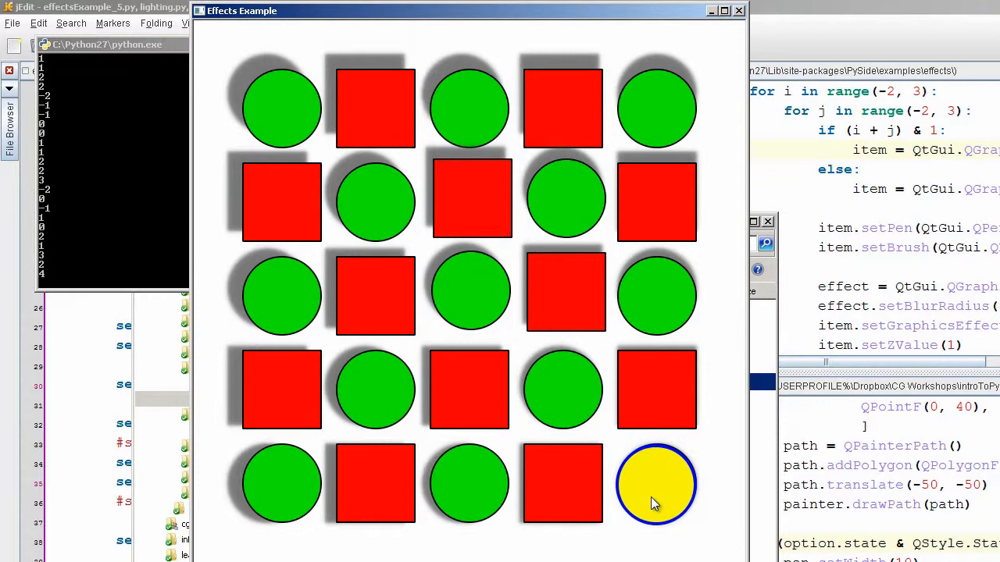
mouse_move(656, 501)
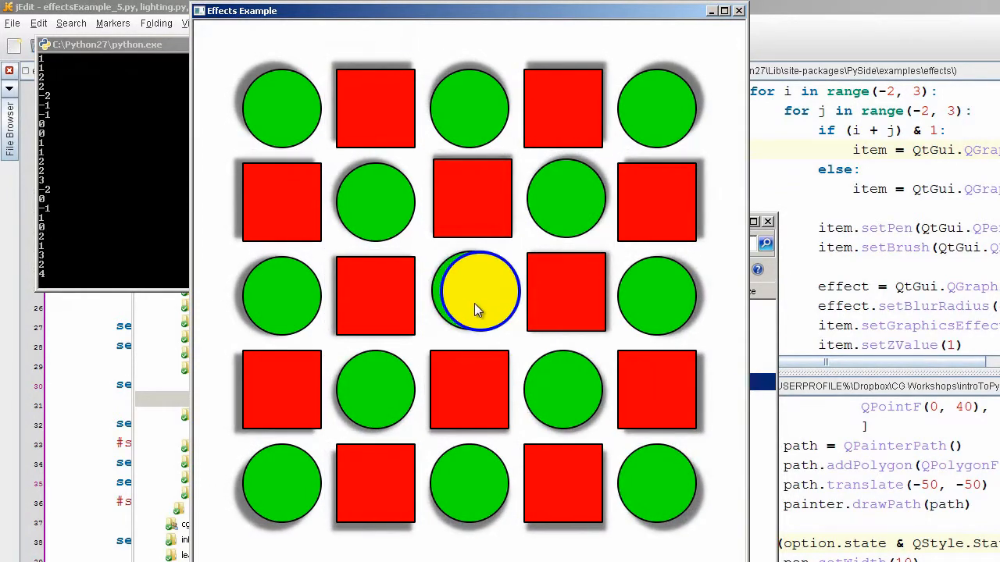
mouse_move(467, 307)
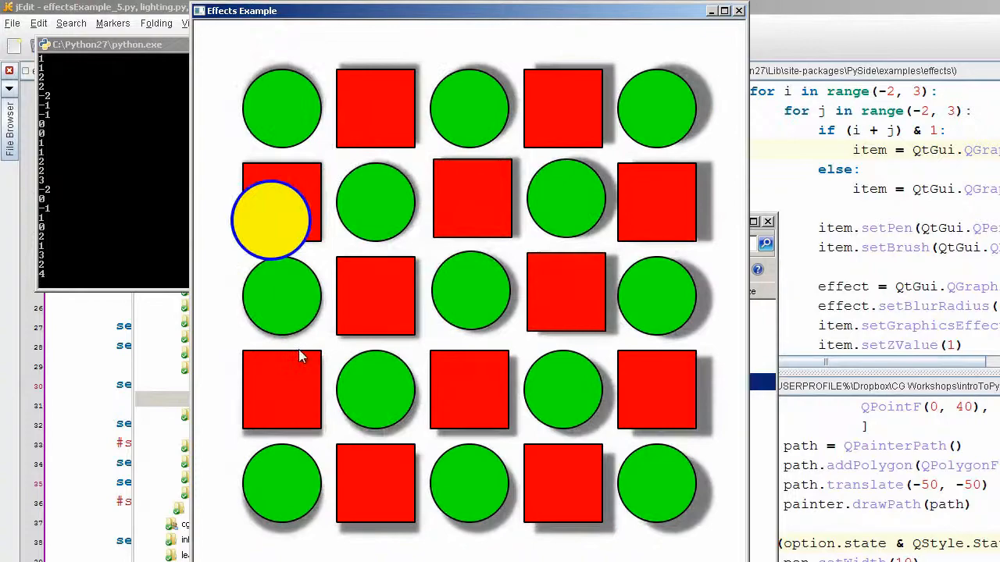
Step: Drag the light between the bottom rows, then onto the fourth row's left square and circle
drag(281, 210, 519, 211)
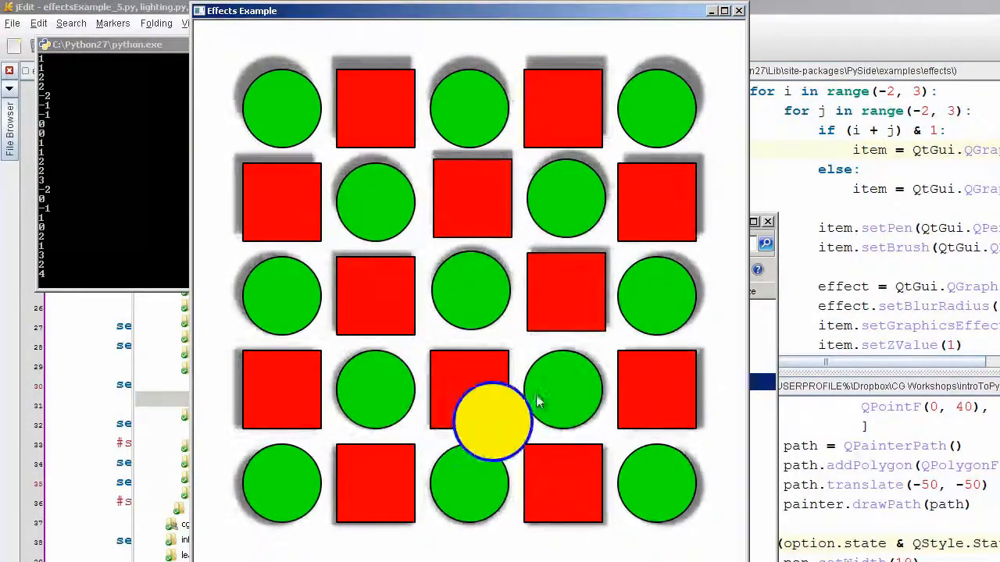
drag(492, 421, 344, 367)
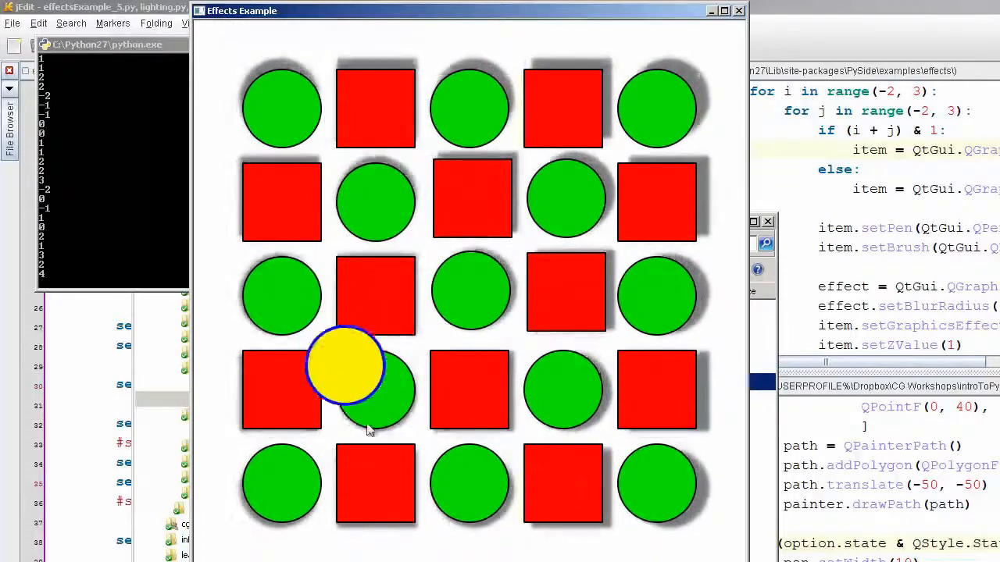